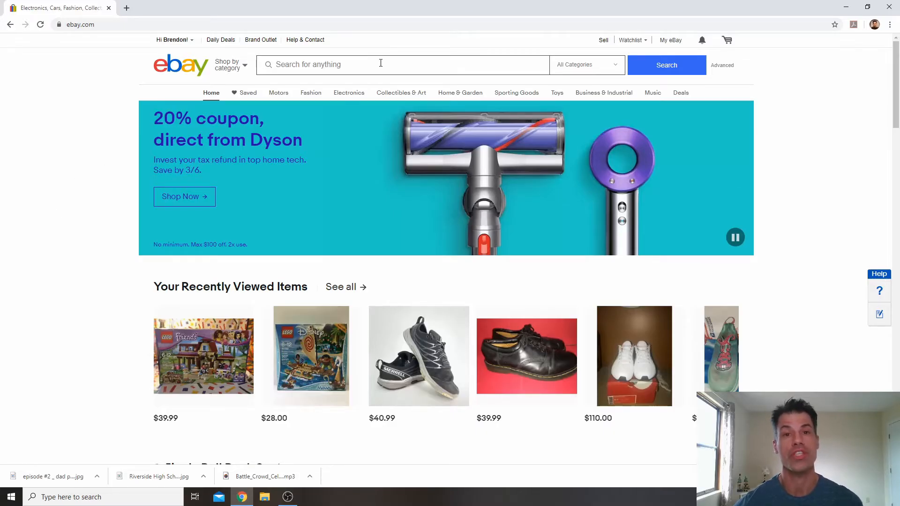
- Search eBay for 'wrestling shoes' via the suggestion and browse the first listings
click(381, 64)
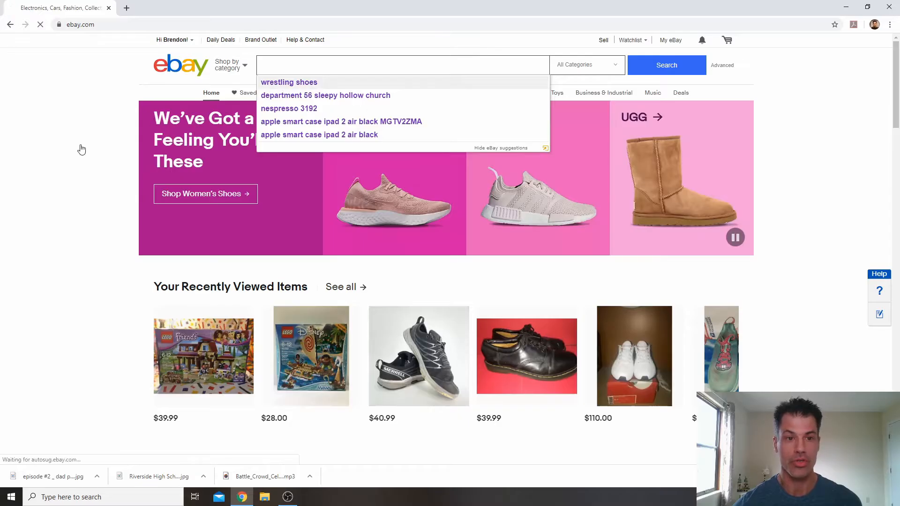
click(289, 82)
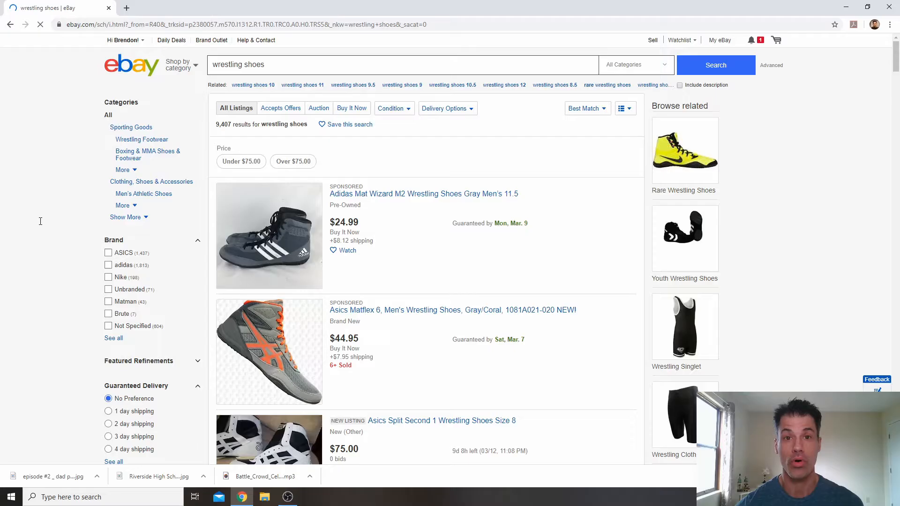
scroll(down, 3)
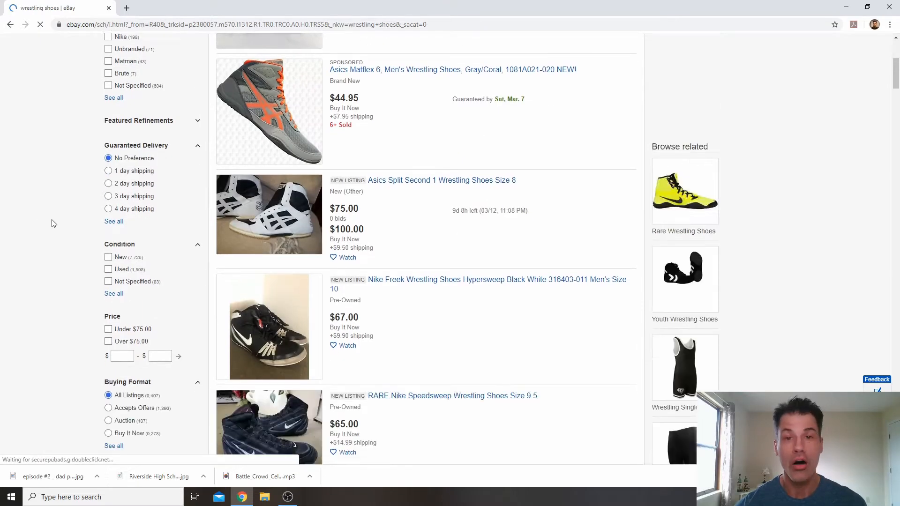
scroll(down, 3)
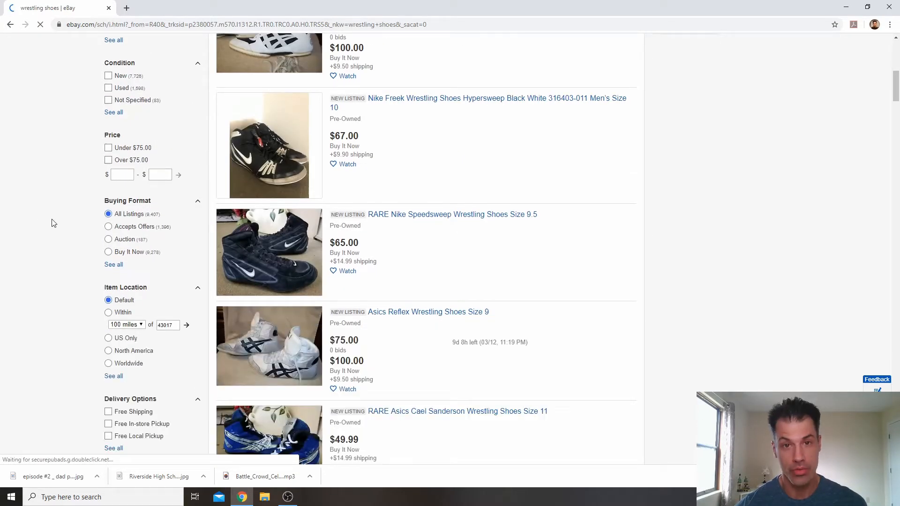
scroll(down, 3)
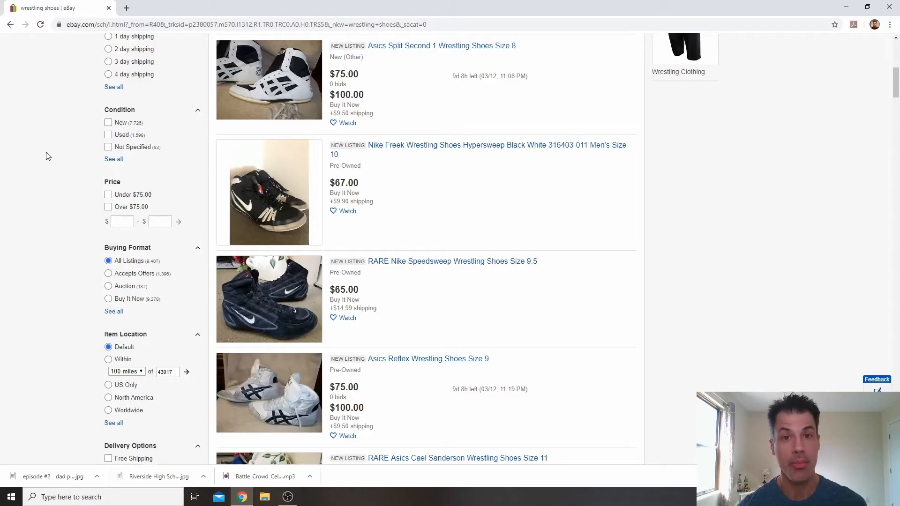
mouse_move(50, 158)
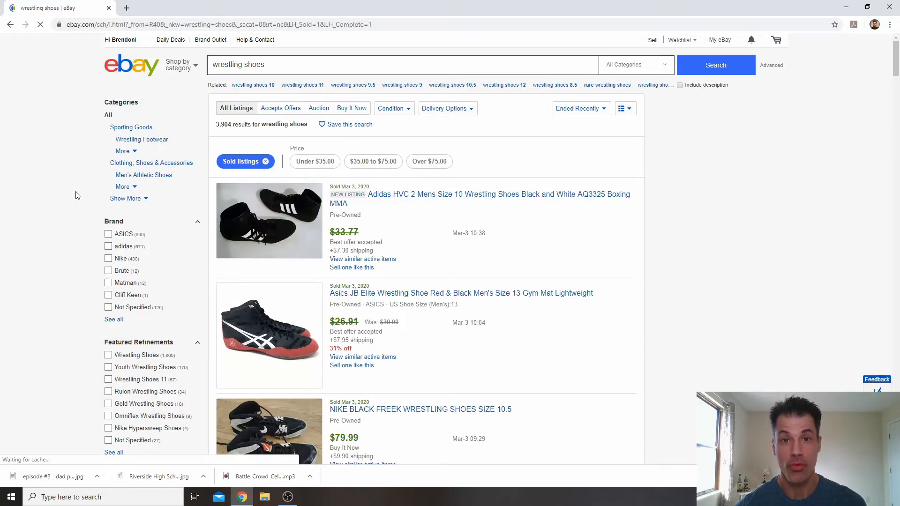
- Review the 3,904 sold wrestling-shoe results, then return to the top
scroll(down, 3)
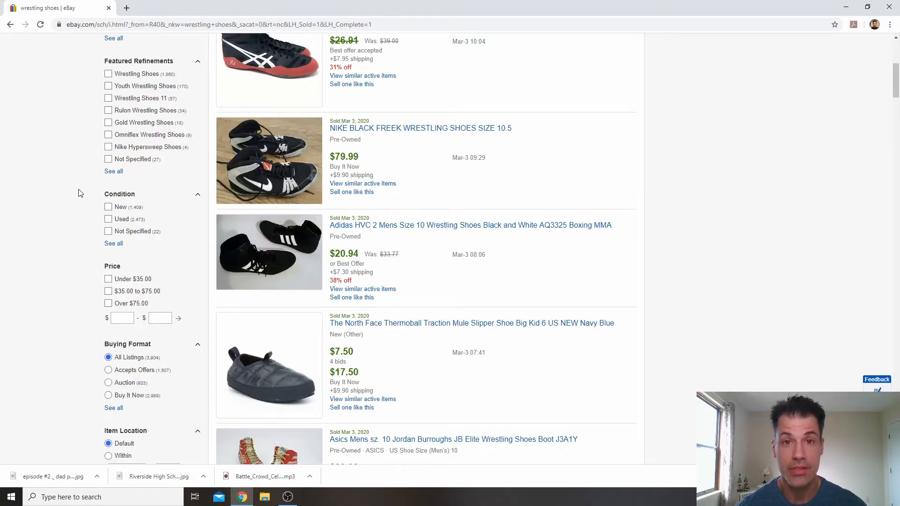
scroll(up, 3)
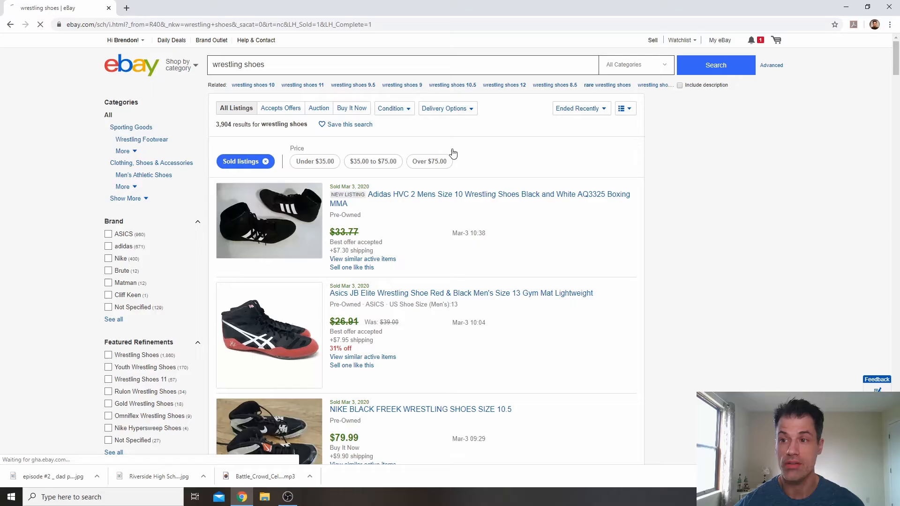
- In Advanced search, set minimum price $50 and limit to Buy It Now sales
click(771, 65)
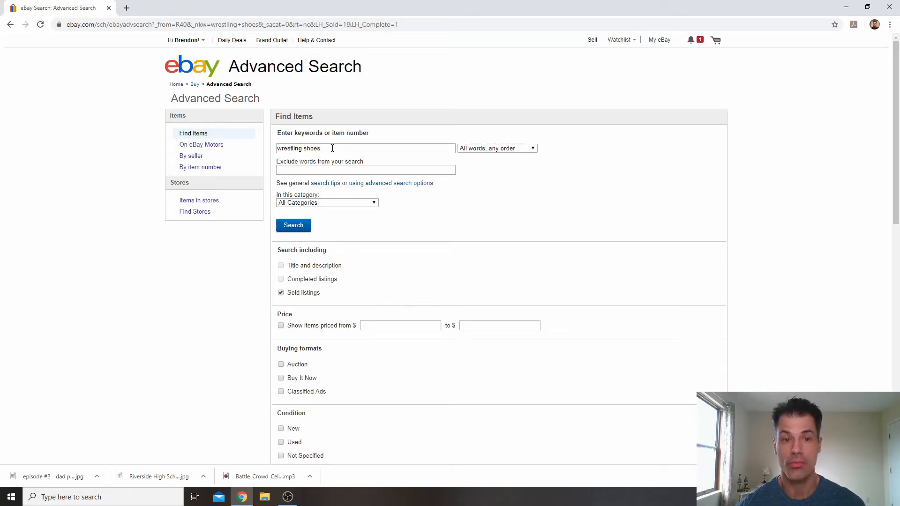
click(280, 292)
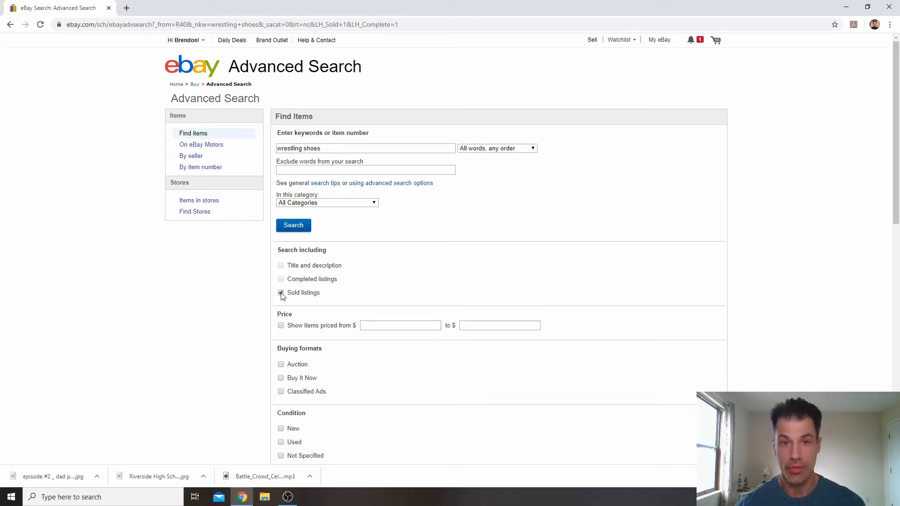
click(280, 293)
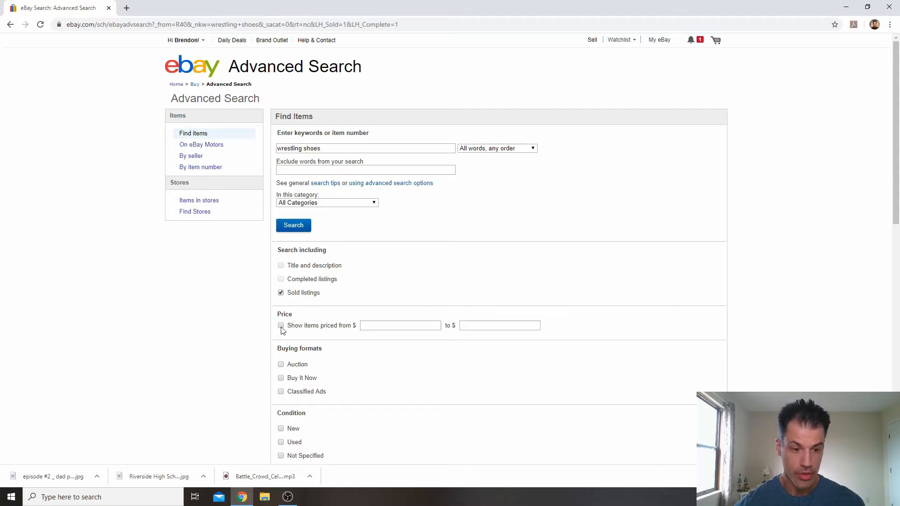
text(50)
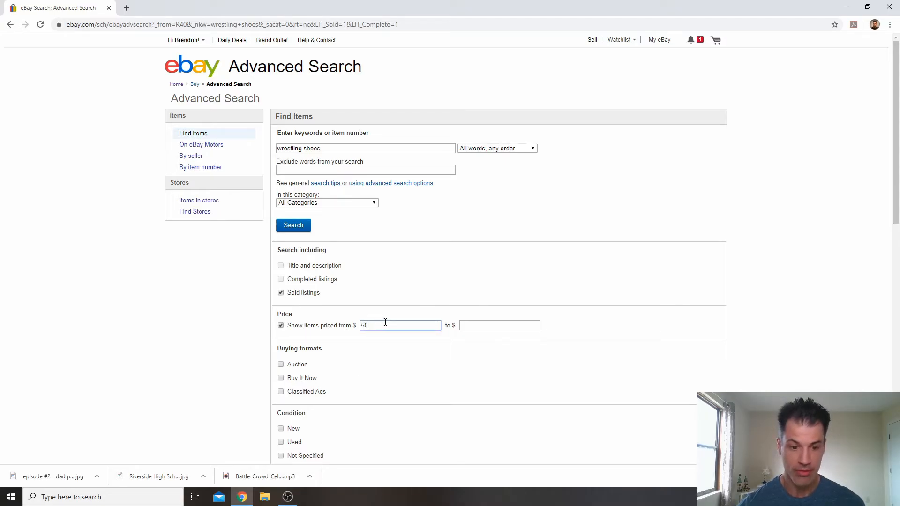
scroll(down, 3)
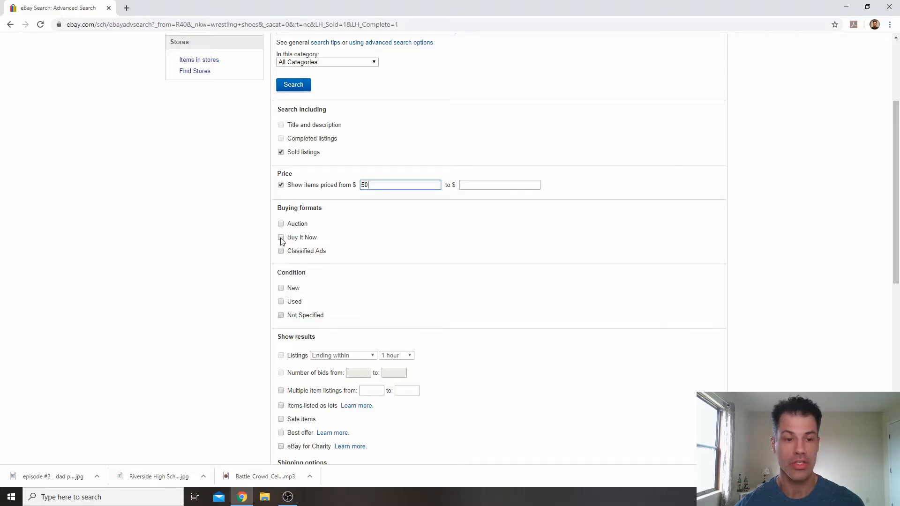
click(280, 237)
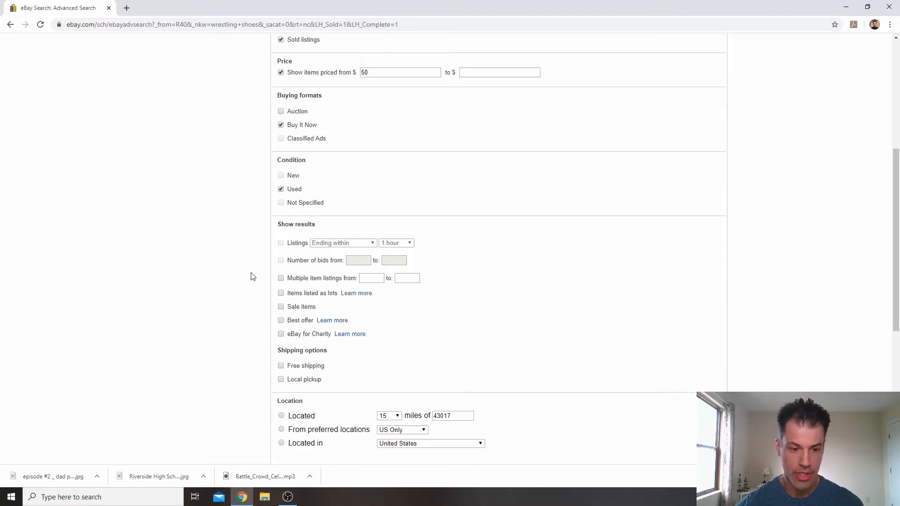
- Run the advanced search for sold, used wrestling shoes over $50
scroll(down, 3)
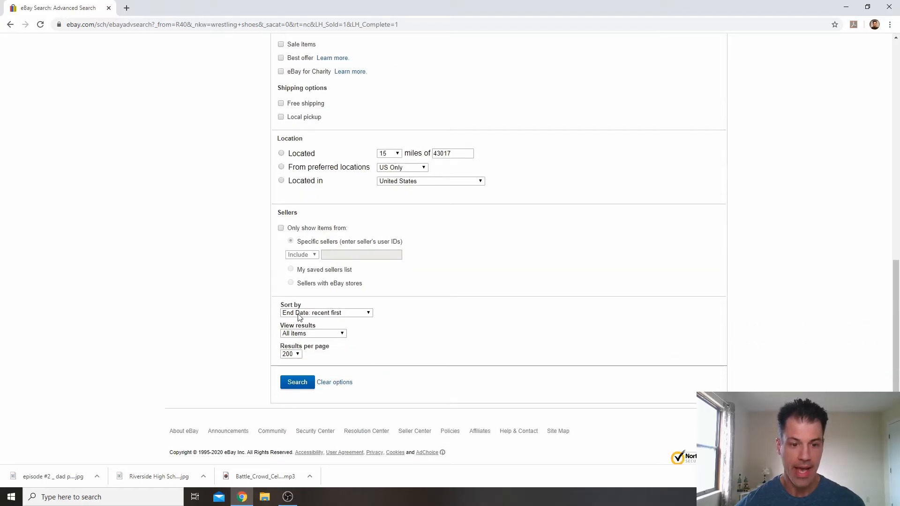
click(298, 381)
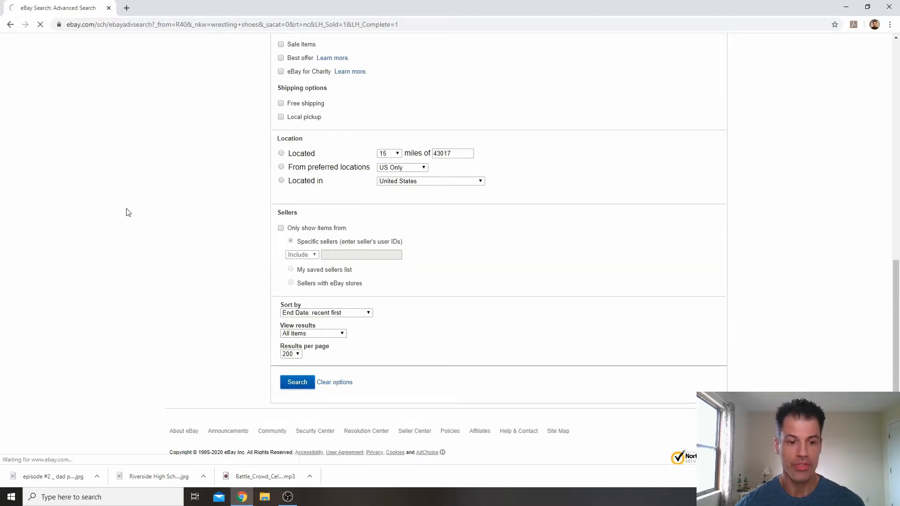
click(297, 382)
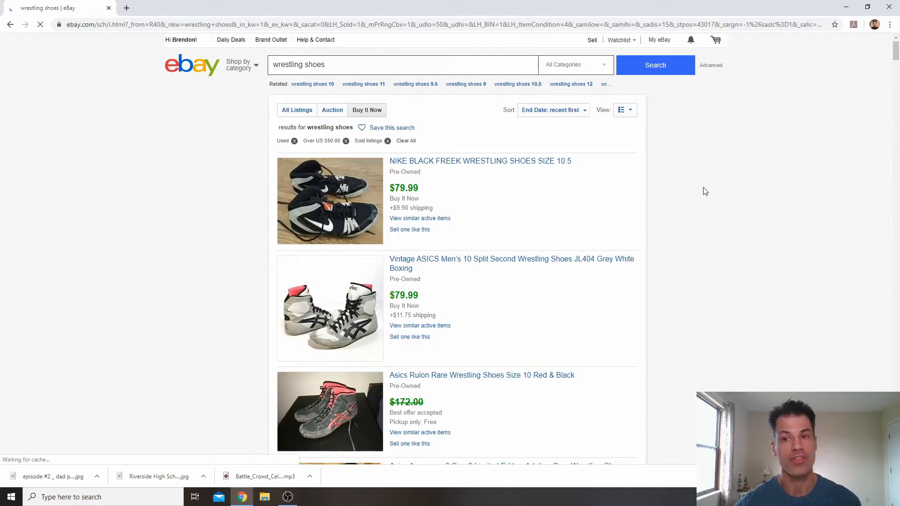
mouse_move(710, 191)
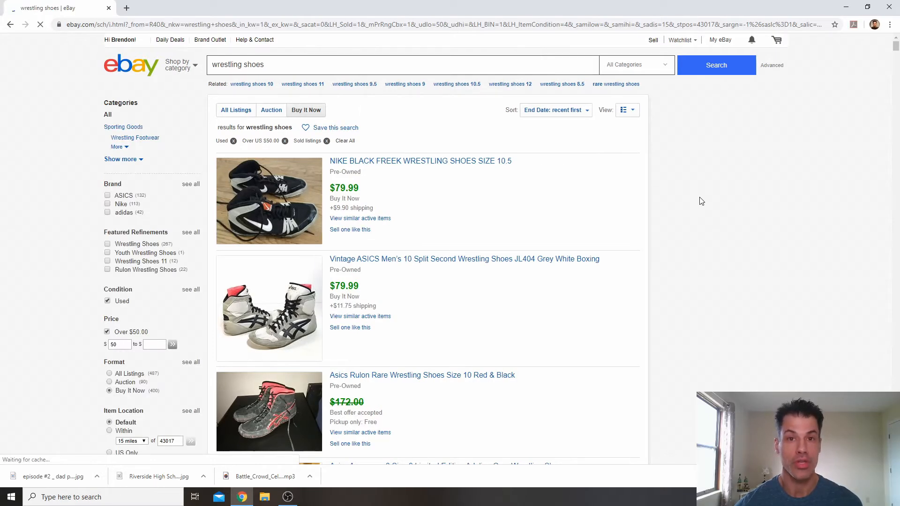
mouse_move(410, 205)
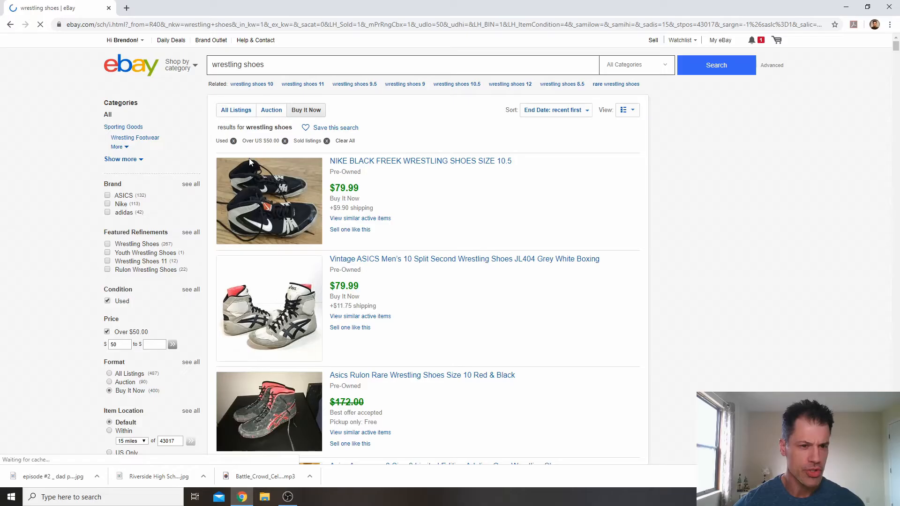
- Glance down the filtered sold results over $50 and return to the top
scroll(down, 3)
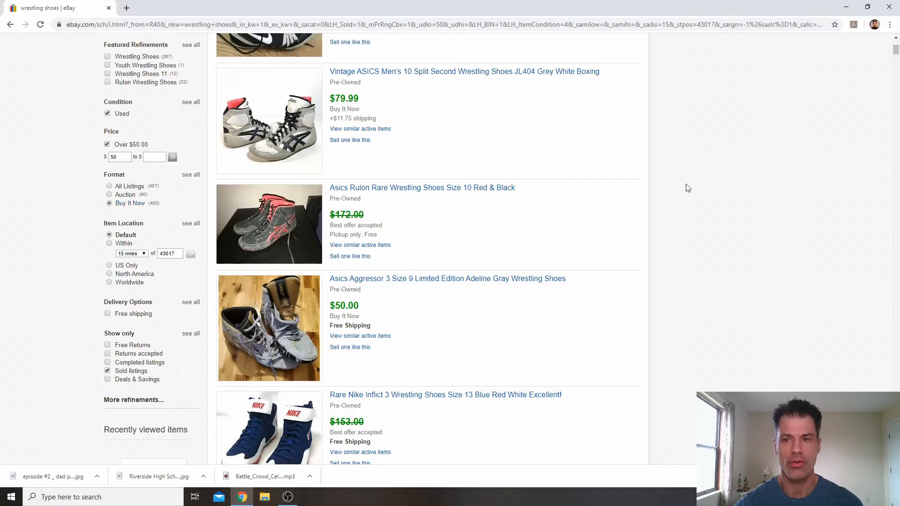
scroll(up, 3)
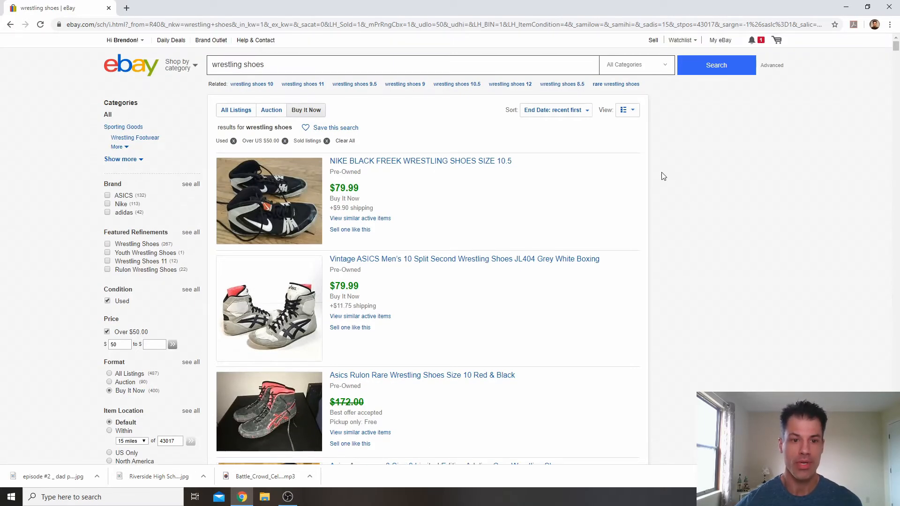
mouse_move(669, 201)
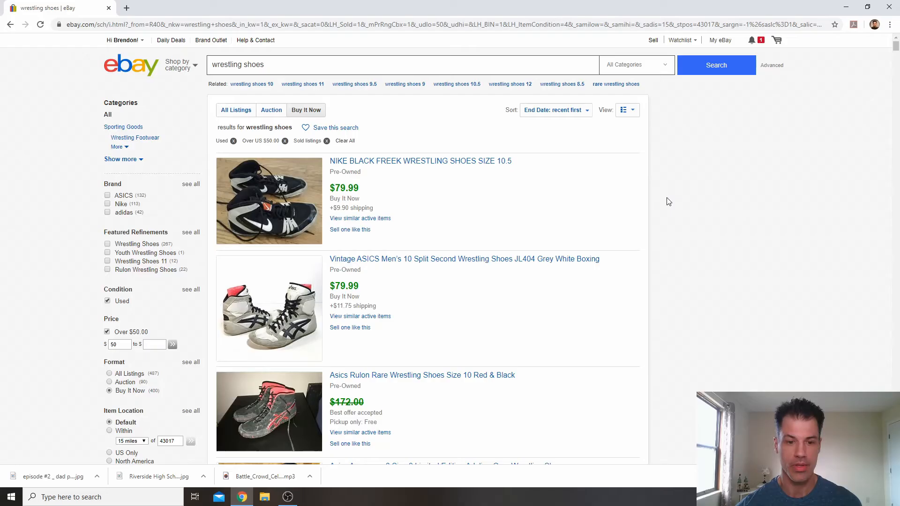
mouse_move(695, 223)
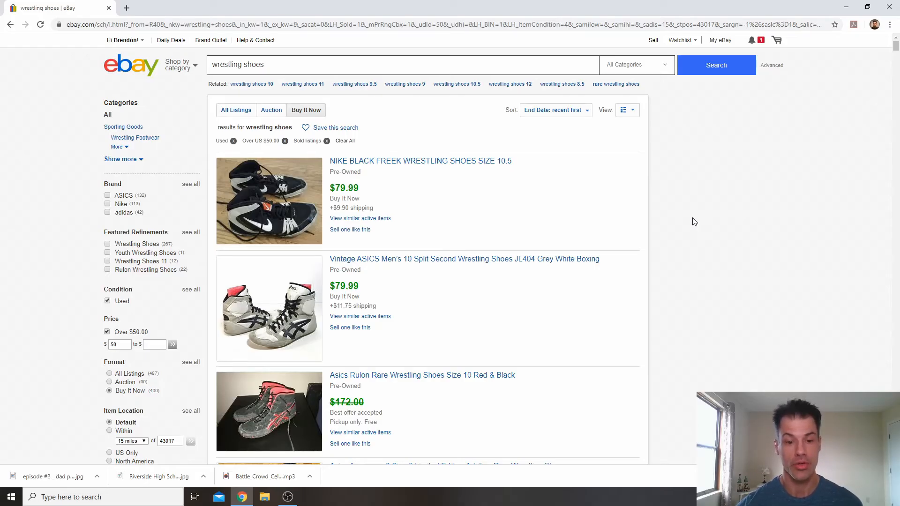
- Scroll to the $265 ASICS RWB Dan Gable and $275 Nike Takedown 3 sales
scroll(down, 3)
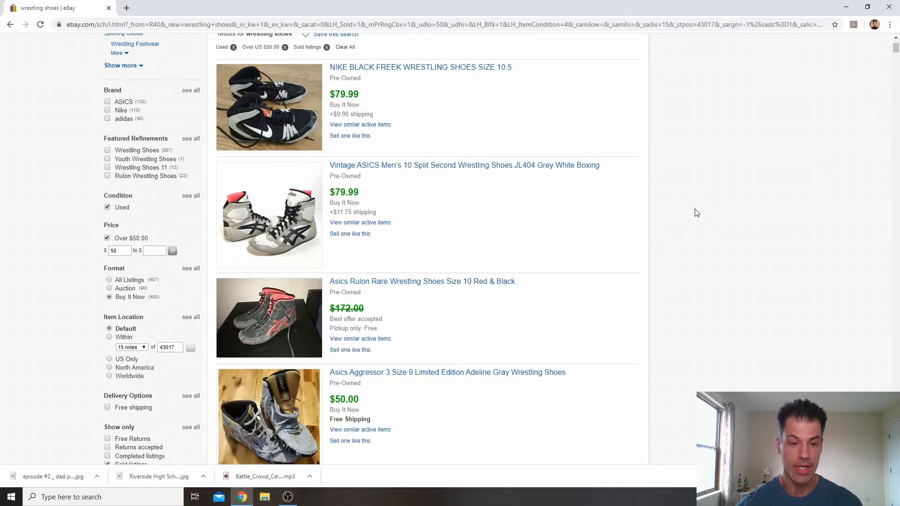
mouse_move(689, 211)
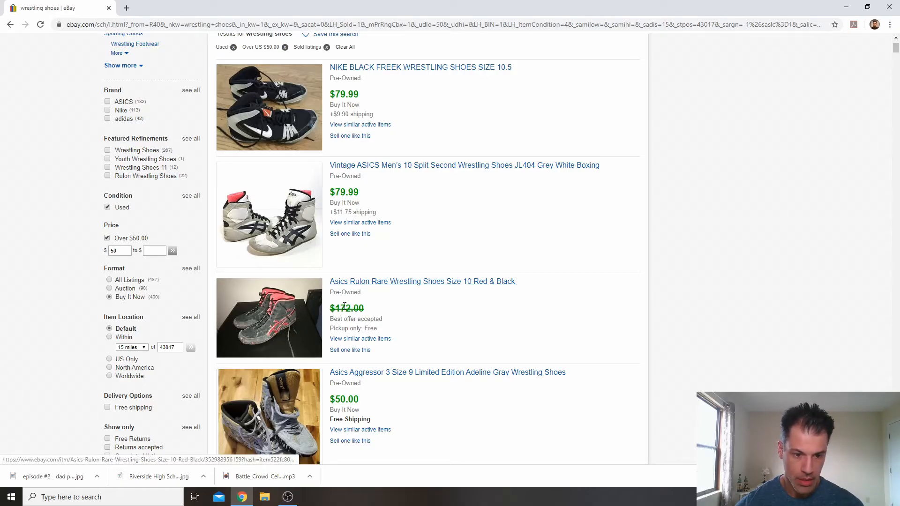
scroll(down, 3)
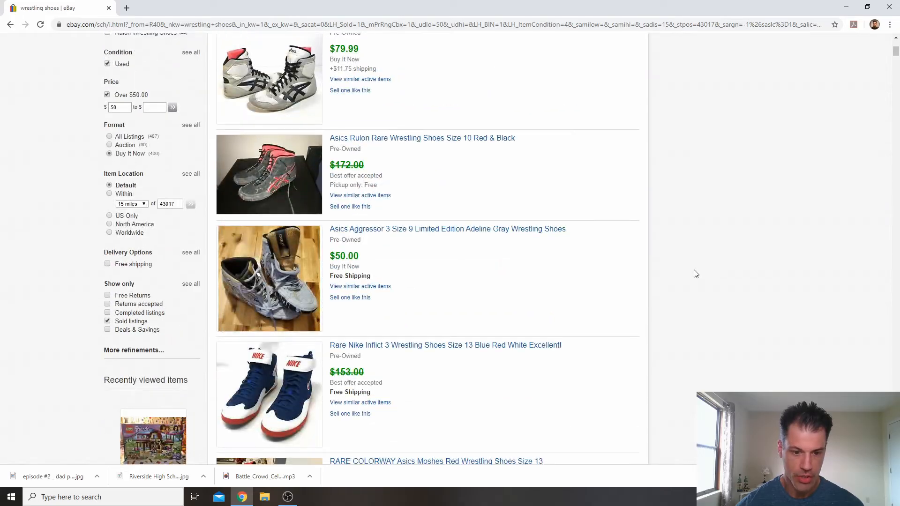
scroll(down, 3)
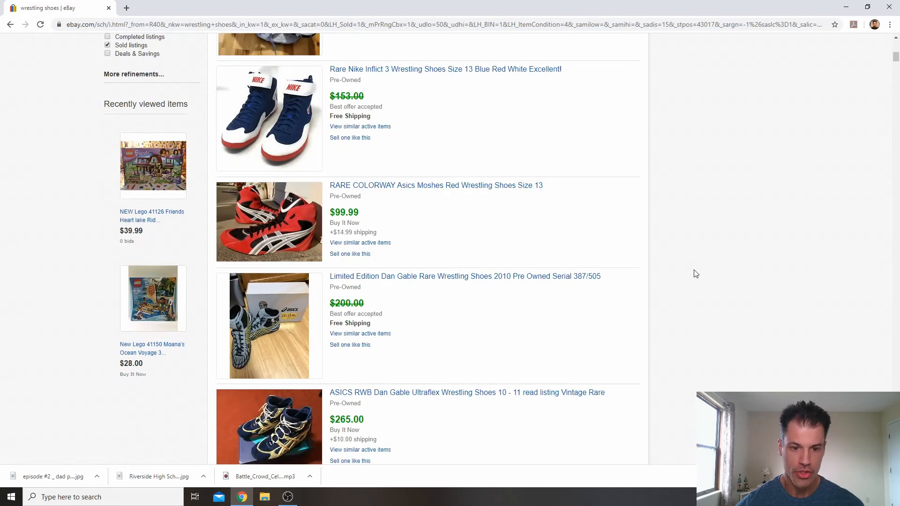
scroll(down, 3)
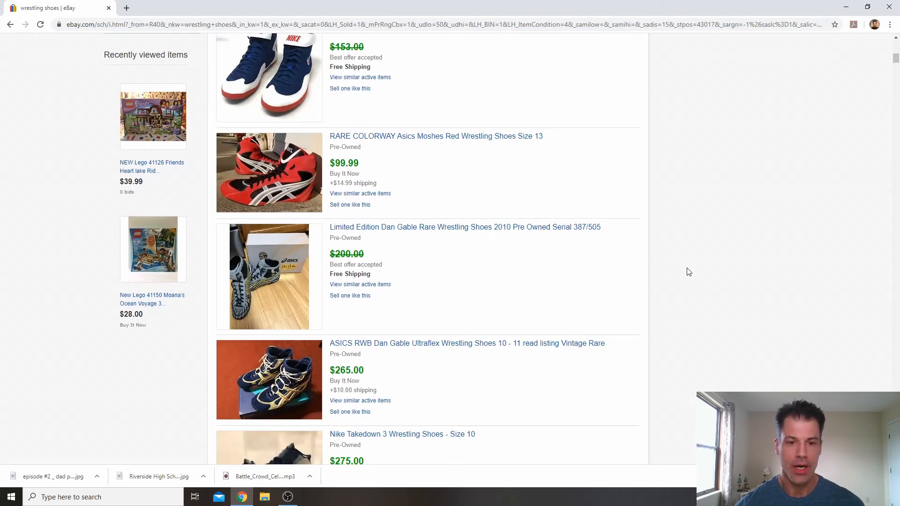
mouse_move(392, 229)
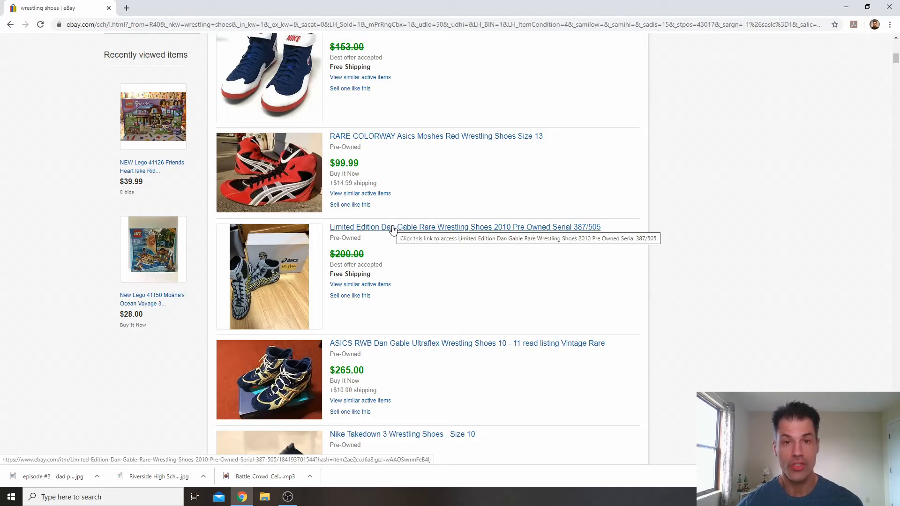
mouse_move(336, 264)
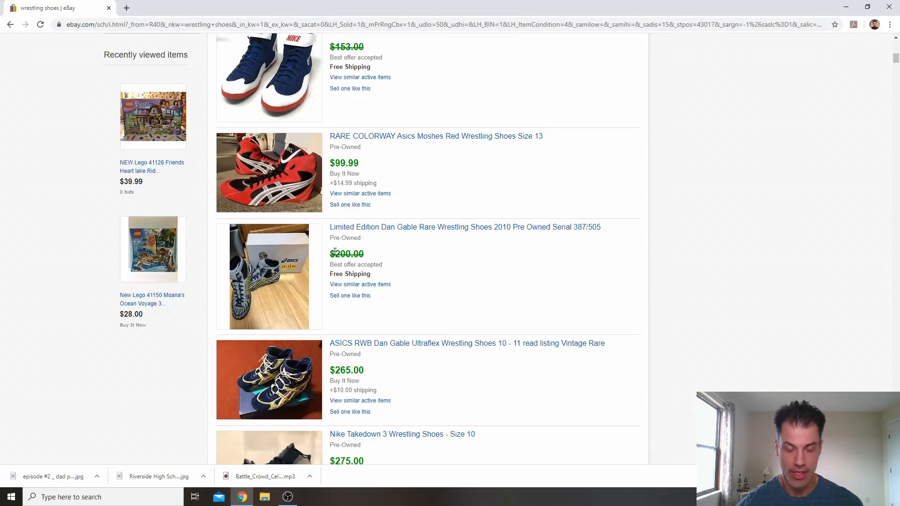
scroll(down, 3)
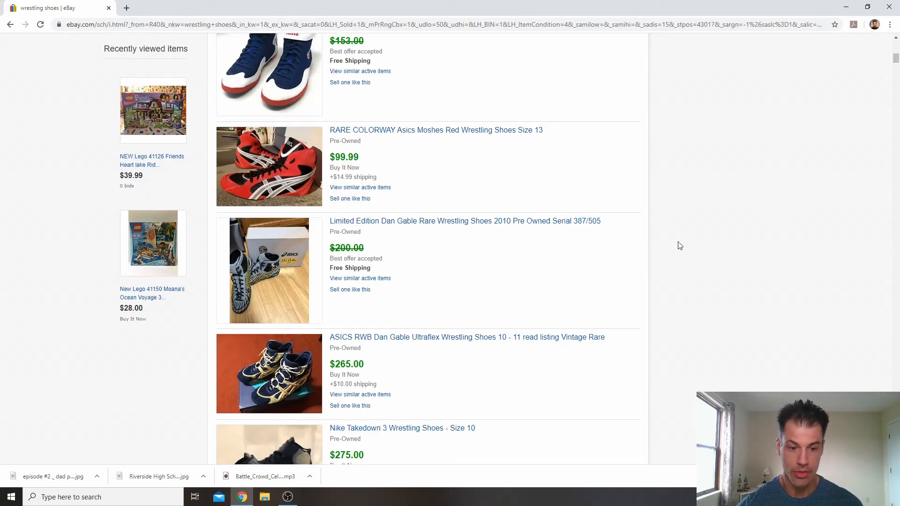
scroll(down, 3)
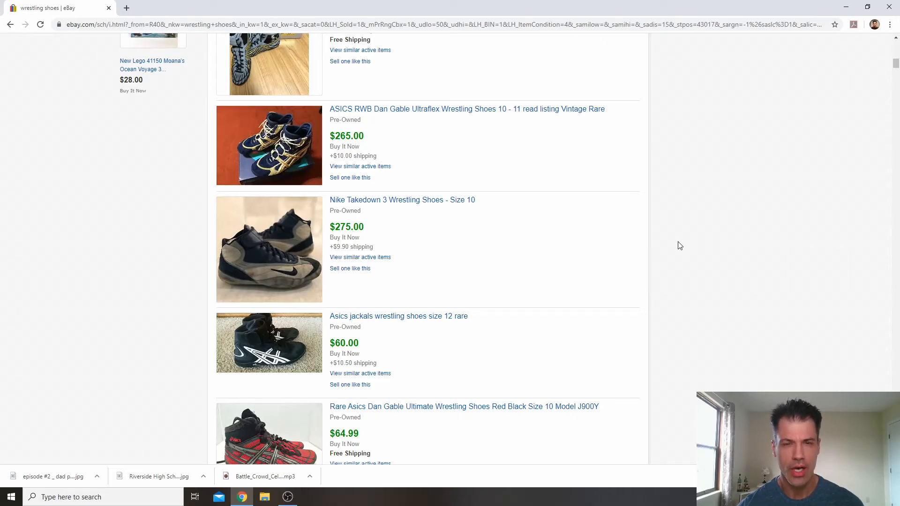
mouse_move(673, 241)
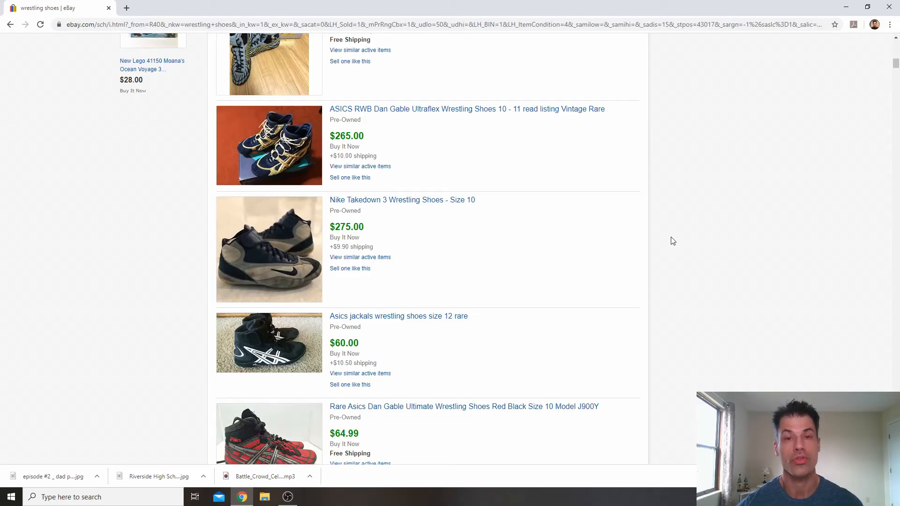
mouse_move(677, 240)
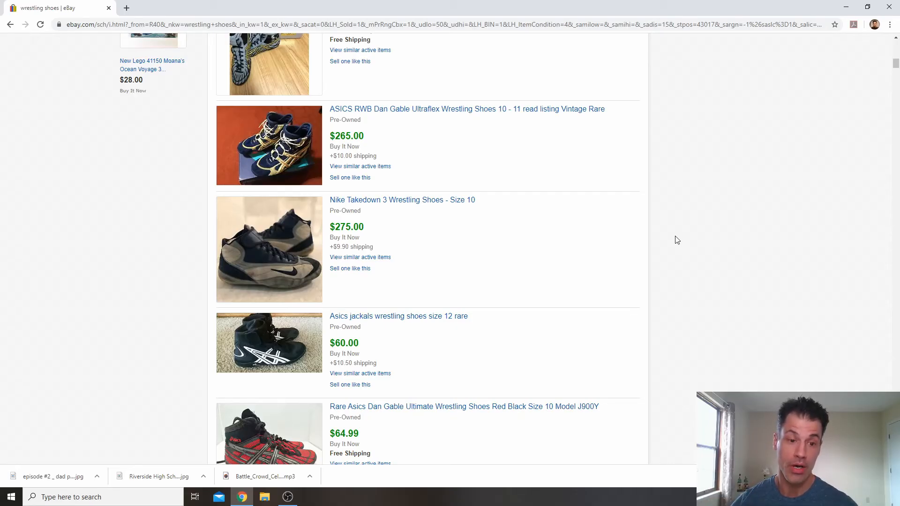
- Scroll past the Nike, ASICS and Adidas pairs selling around $55 to $230
scroll(down, 3)
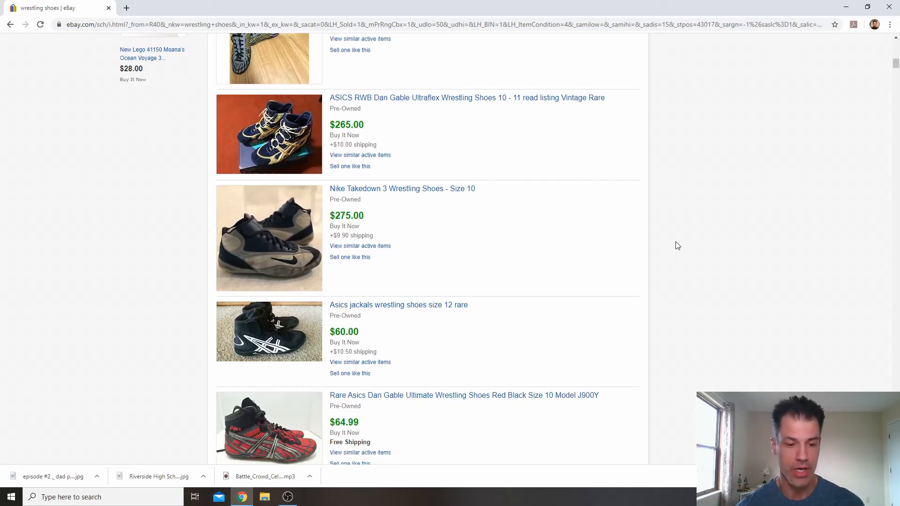
scroll(down, 3)
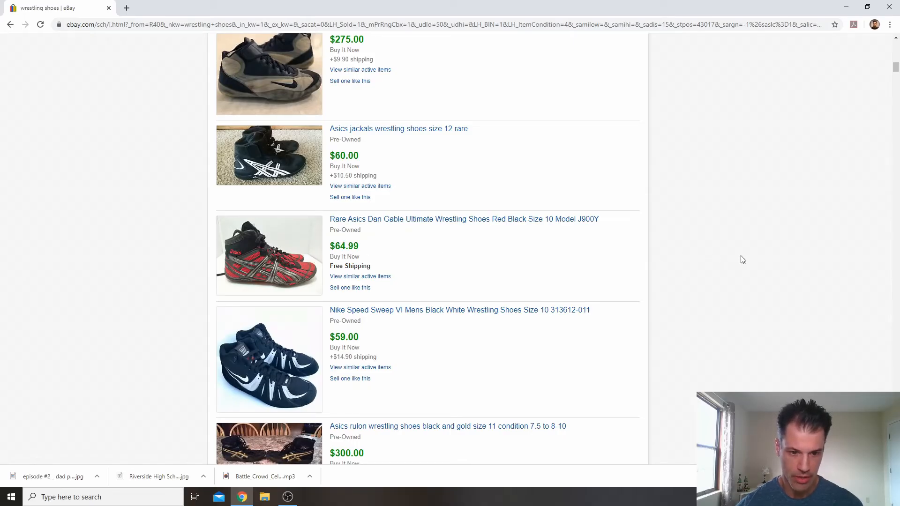
scroll(down, 3)
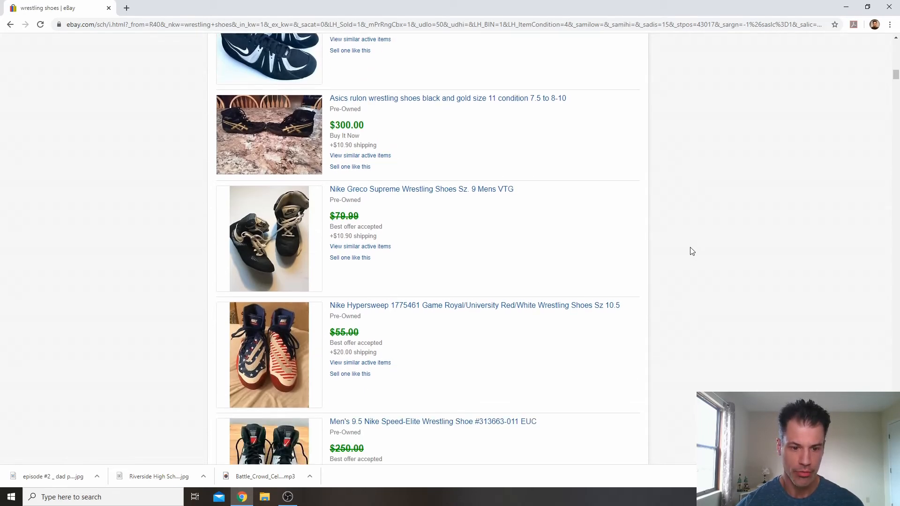
scroll(down, 3)
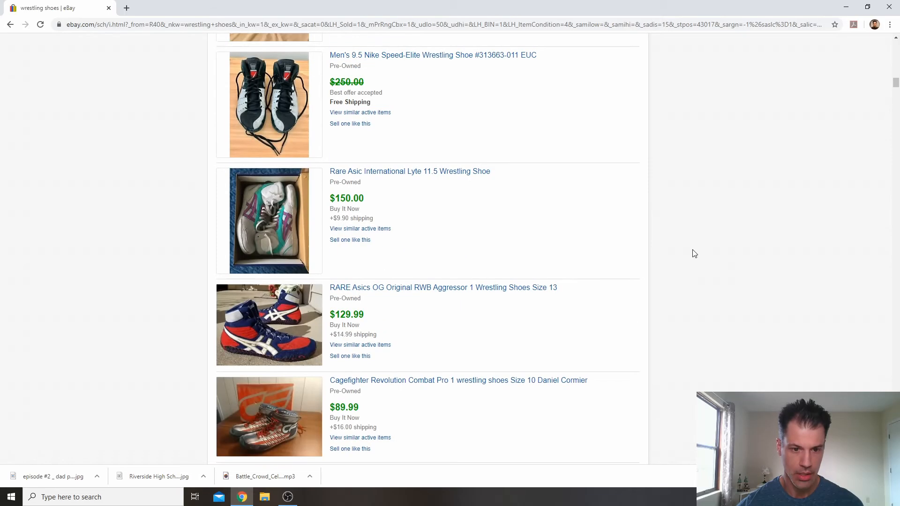
scroll(down, 3)
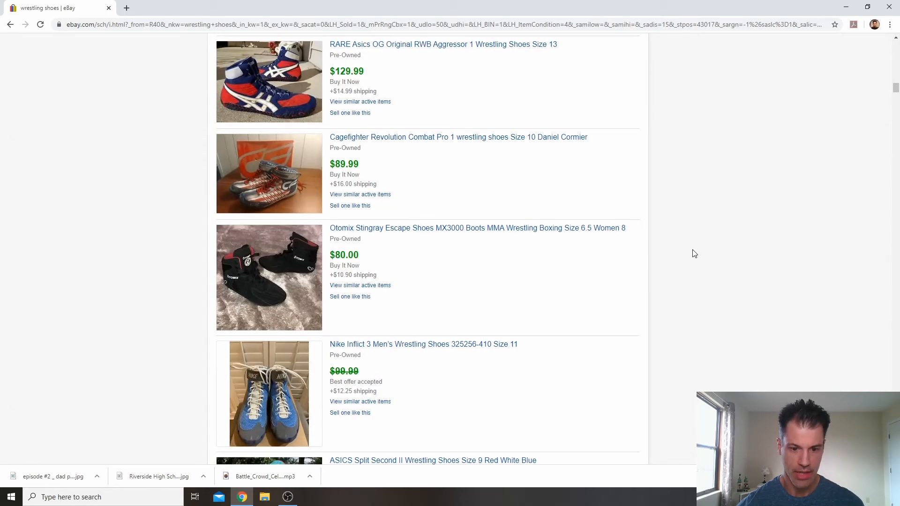
scroll(down, 3)
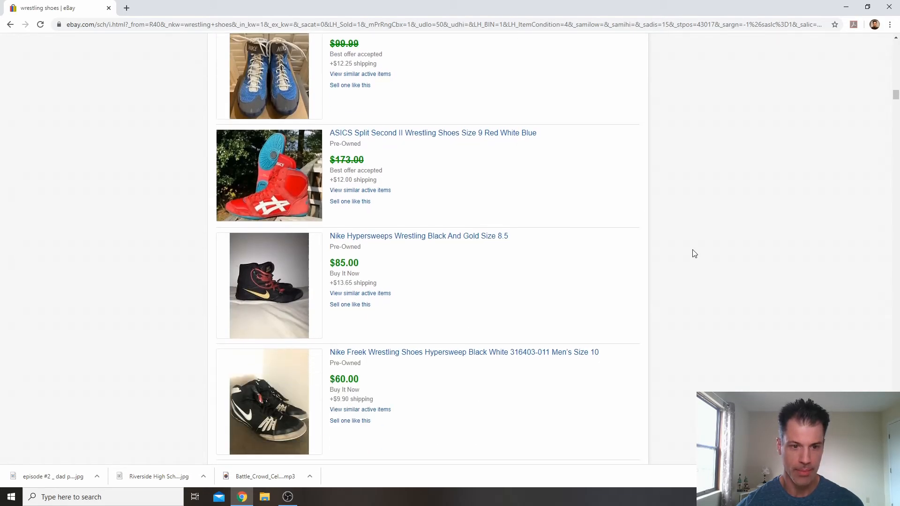
scroll(down, 3)
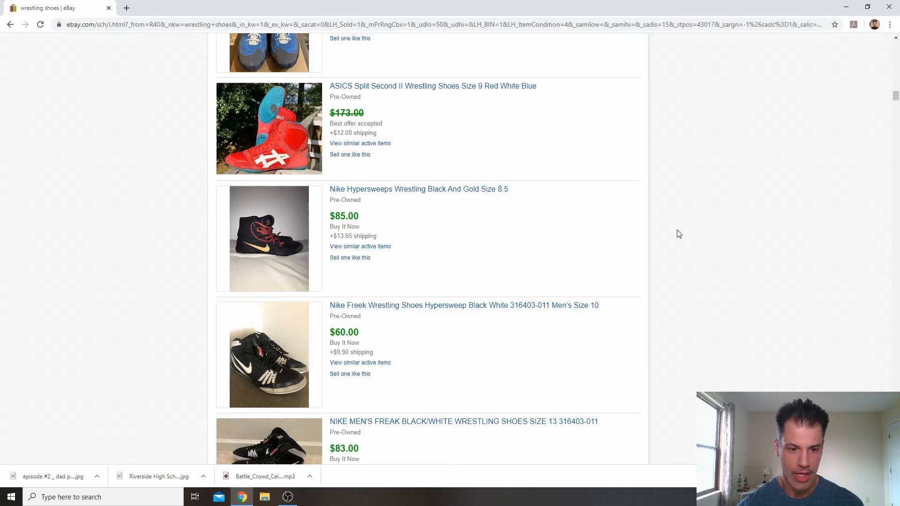
mouse_move(677, 237)
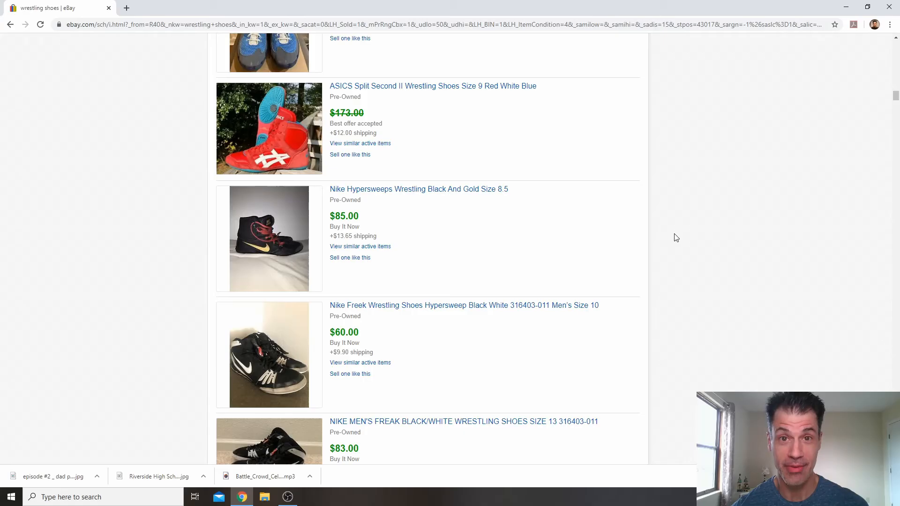
- Continue to the vintage Asics Cael Sandeson and 1999 Adidas G Response listings
scroll(down, 3)
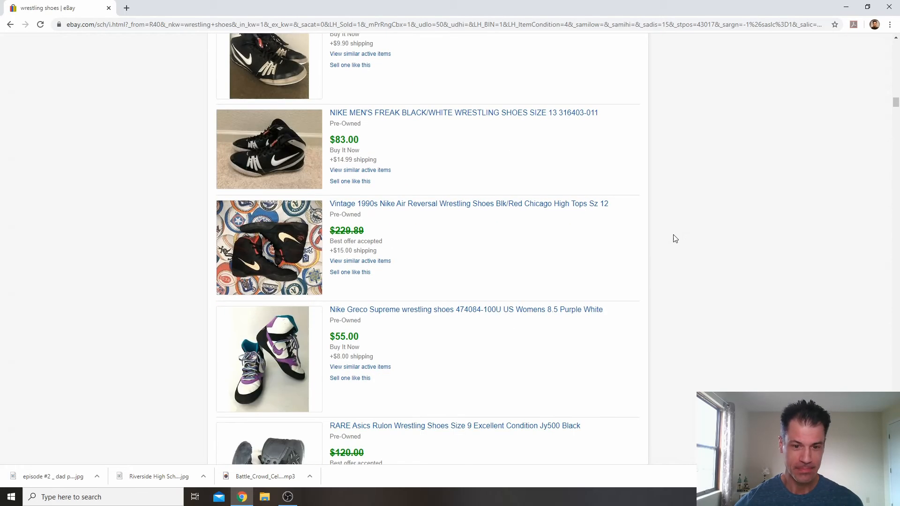
scroll(down, 3)
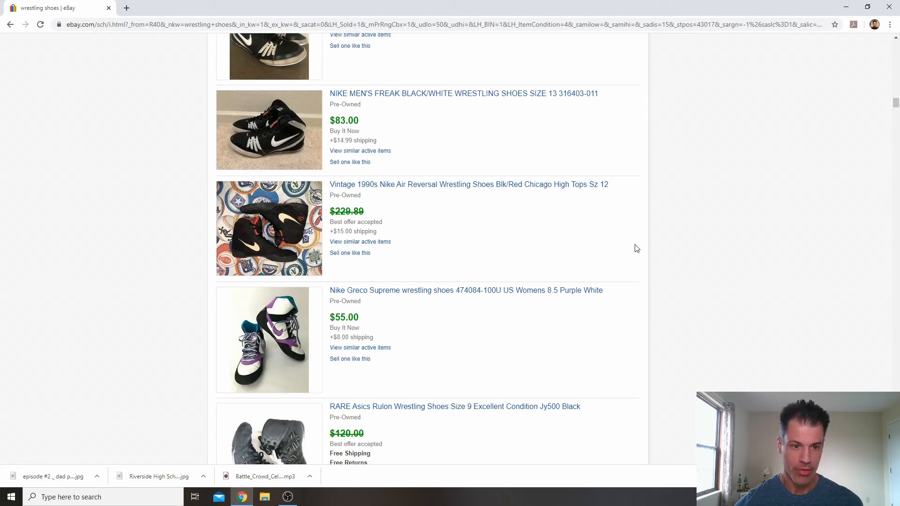
scroll(down, 3)
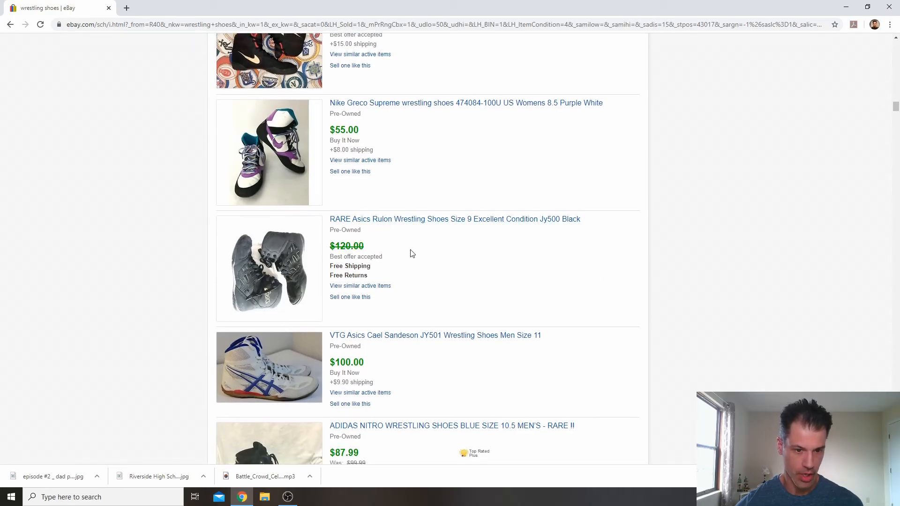
scroll(down, 3)
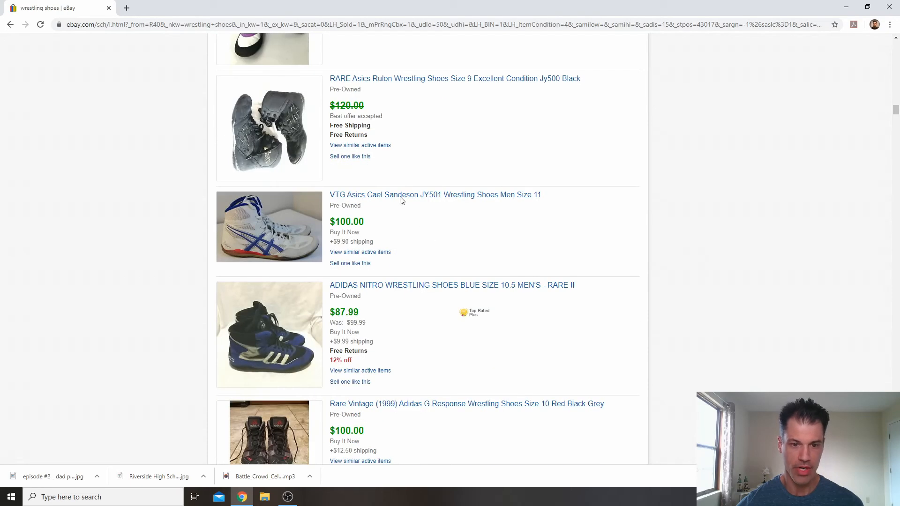
mouse_move(265, 237)
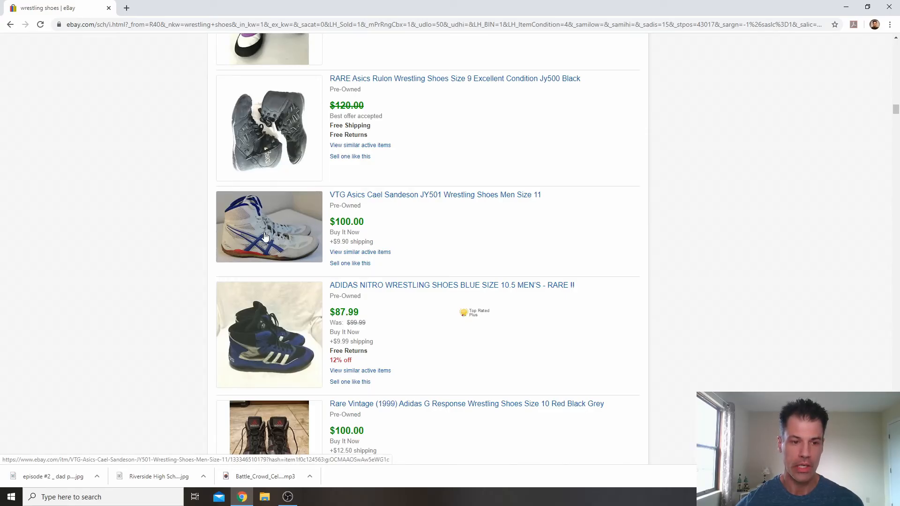
scroll(down, 3)
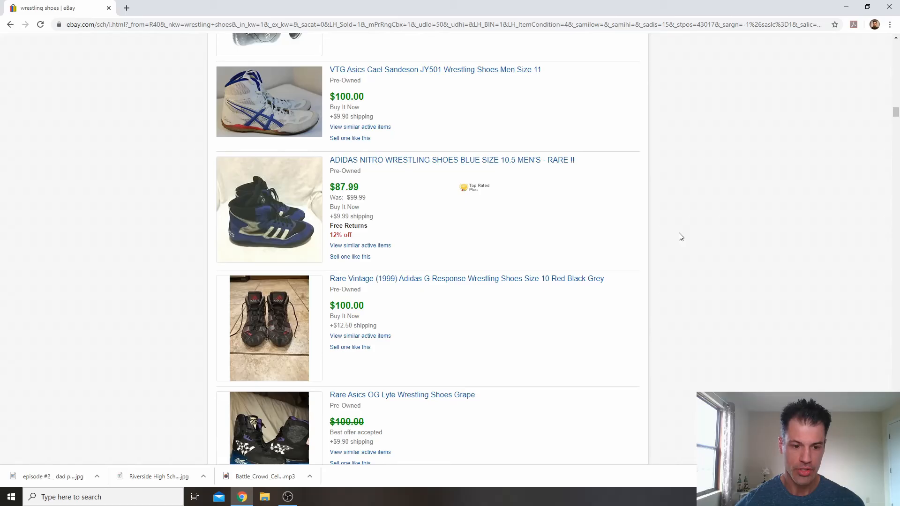
scroll(down, 3)
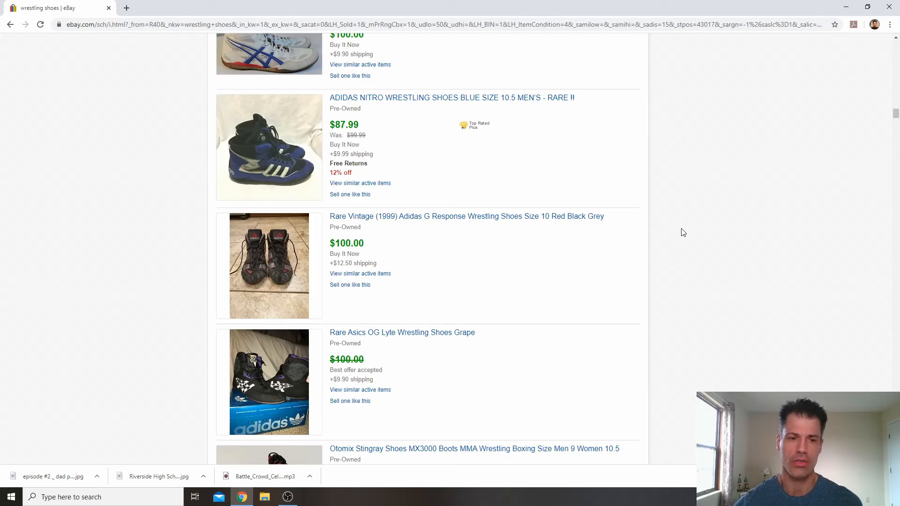
mouse_move(680, 238)
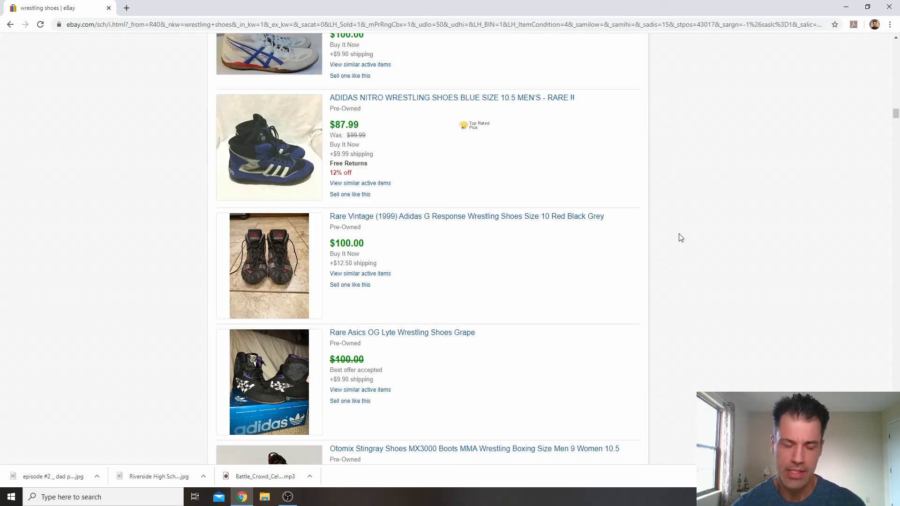
- Scroll to the $183 ASICS Dan Gable Classic and $178 Onitsuka Tiger 81 sales
scroll(down, 3)
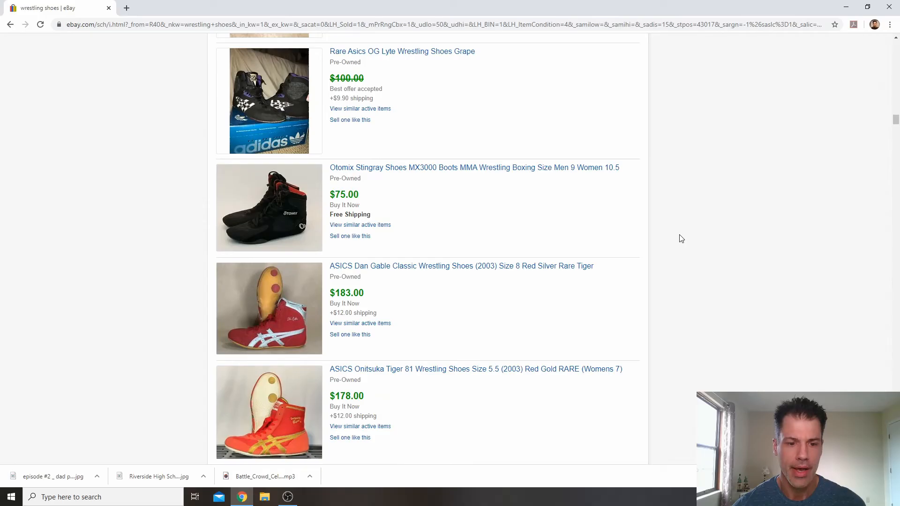
- Scroll to the $500 Asics Rulon Gardner sample and $450 Nike OG Reissue Inflict
scroll(down, 3)
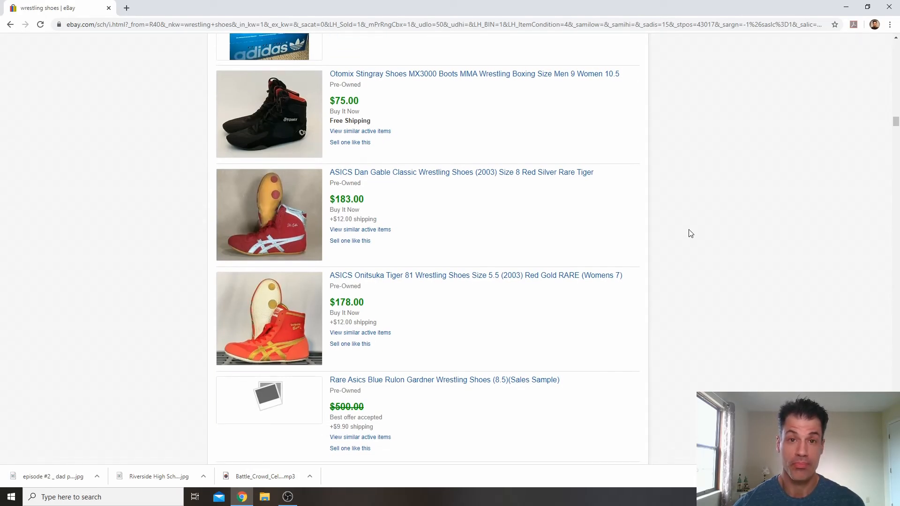
mouse_move(686, 236)
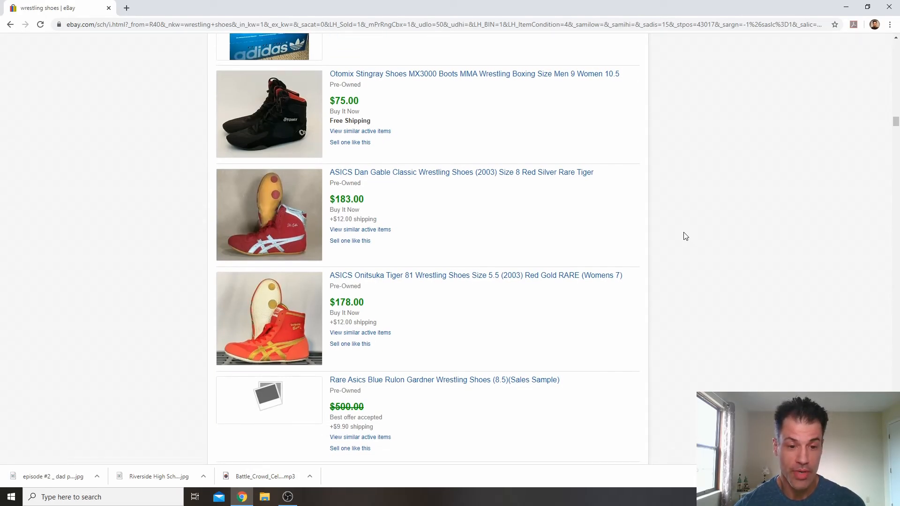
scroll(down, 3)
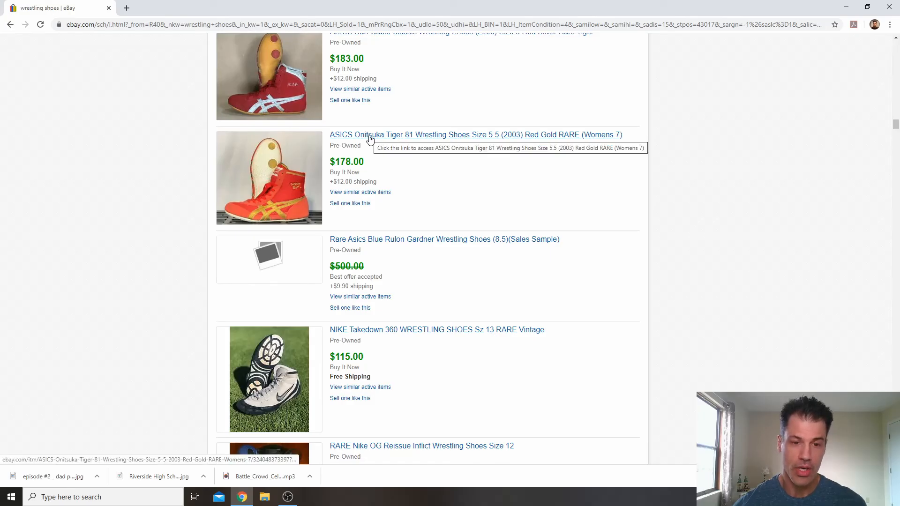
mouse_move(673, 191)
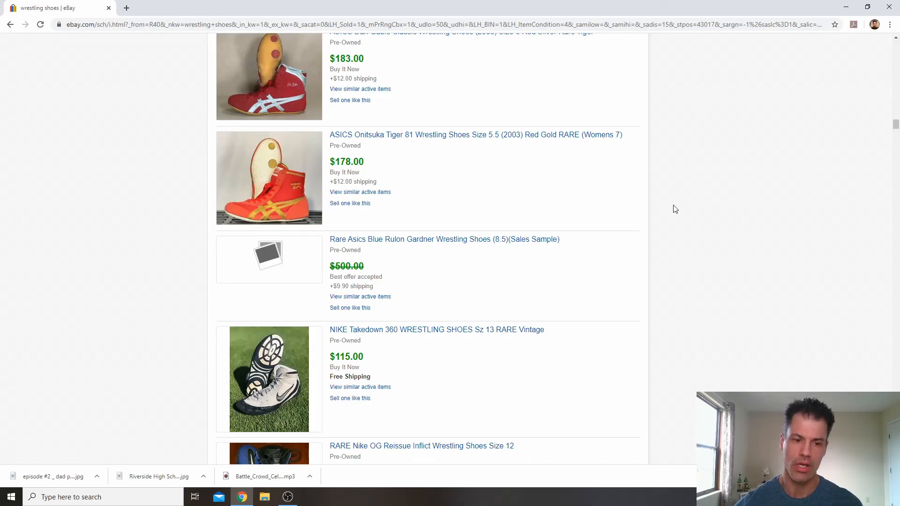
mouse_move(365, 140)
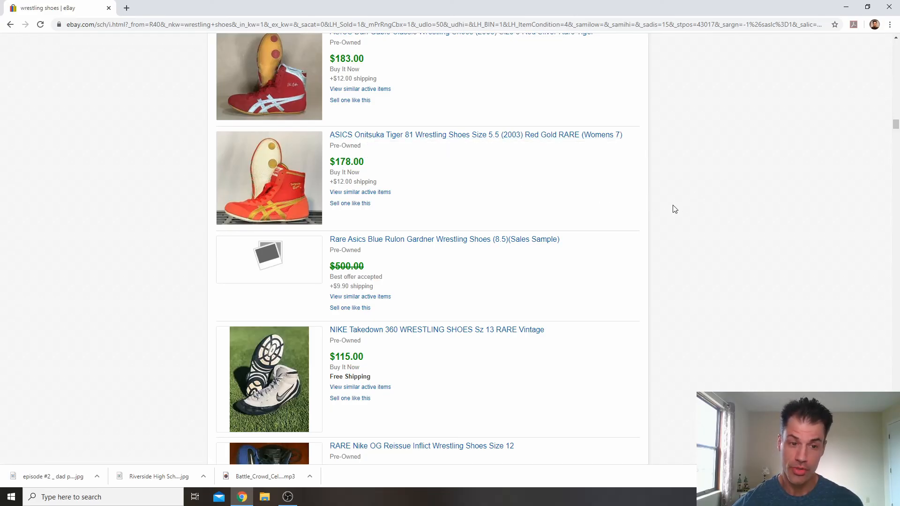
mouse_move(515, 181)
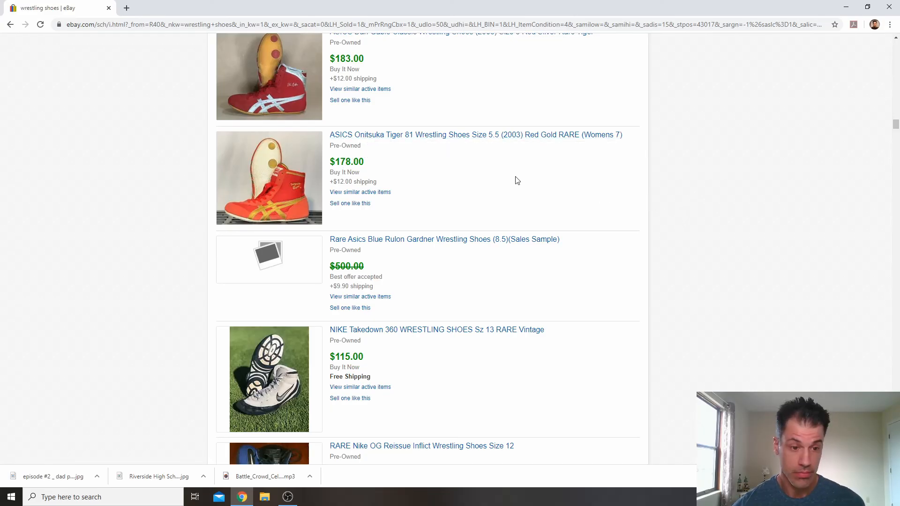
mouse_move(693, 189)
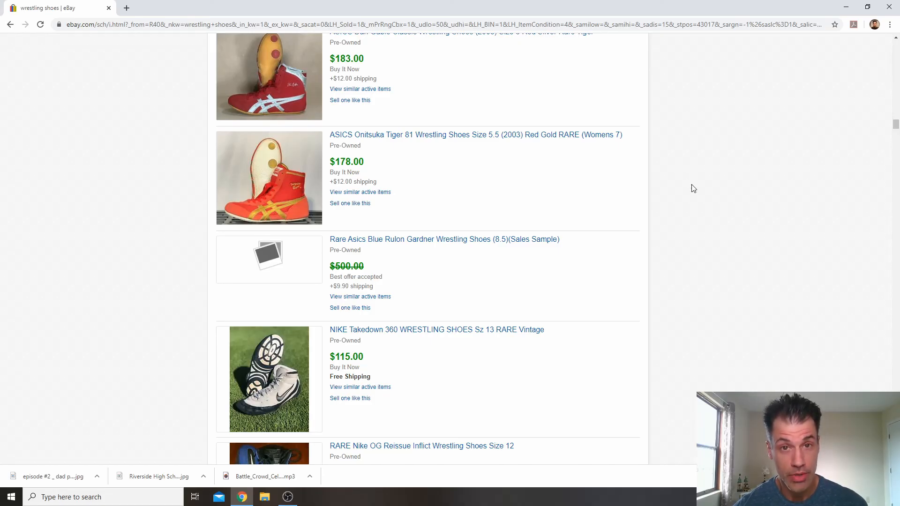
scroll(down, 3)
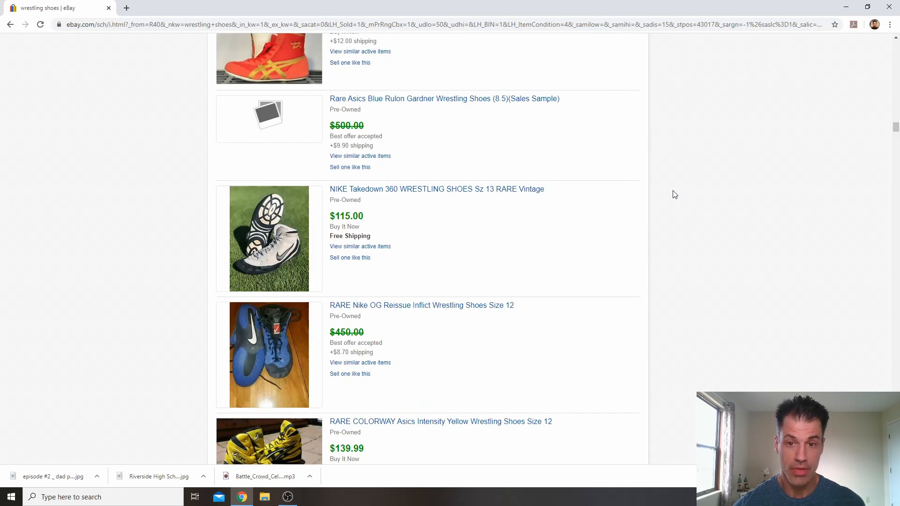
mouse_move(426, 105)
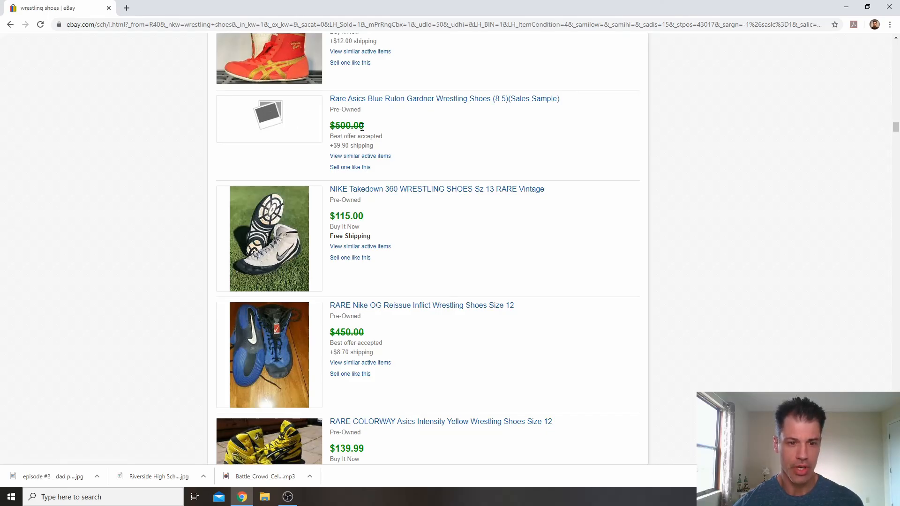
mouse_move(676, 226)
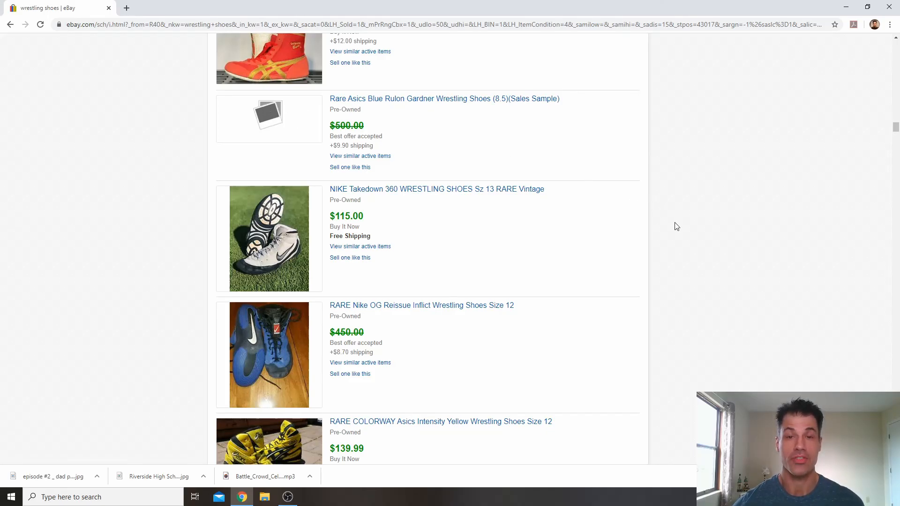
- Move to the $250 Nike Speed-Elite and $150 Asics International Lyte listings
scroll(down, 3)
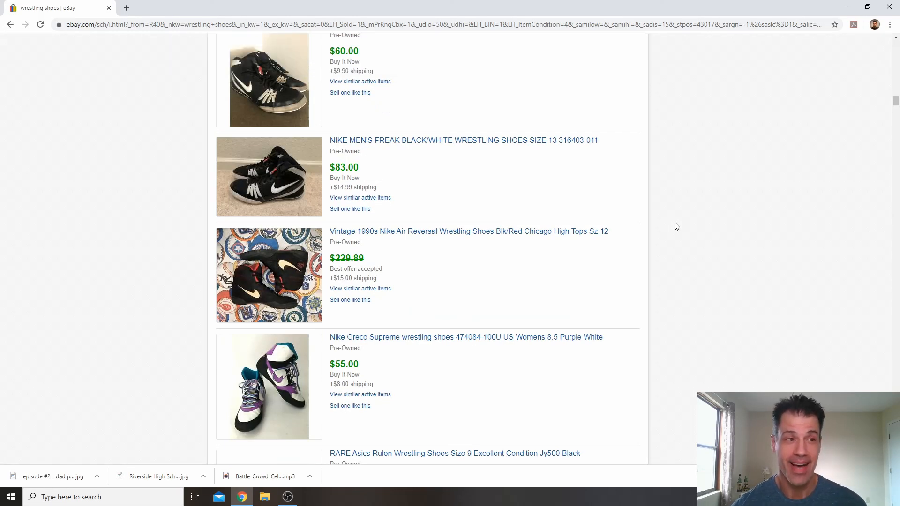
scroll(down, 3)
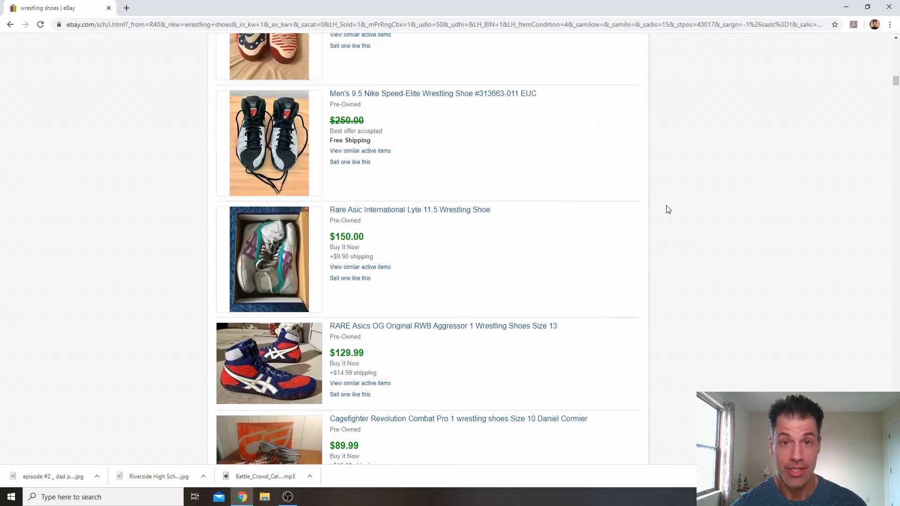